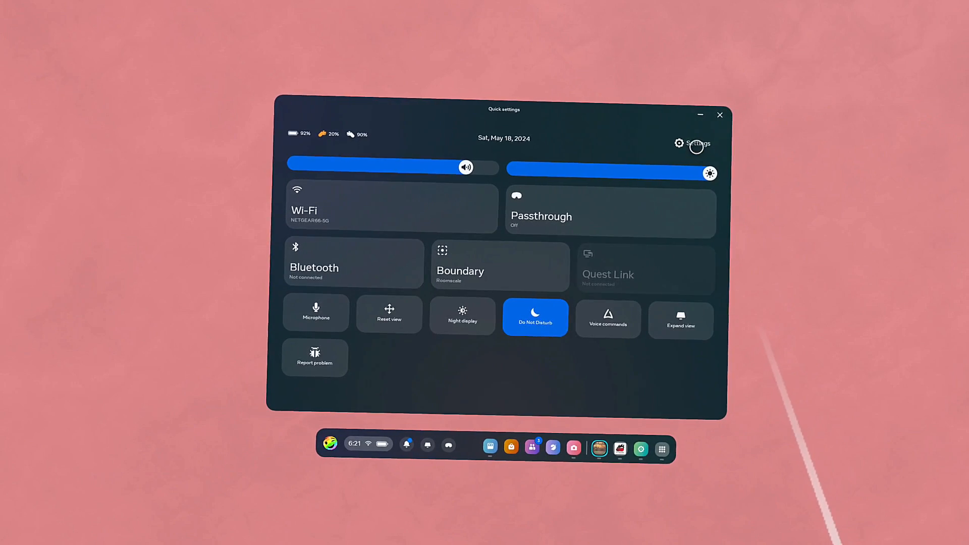
# Step: Go from Quick Settings into the full headset Settings and its Experimental category
pyautogui.click(679, 144)
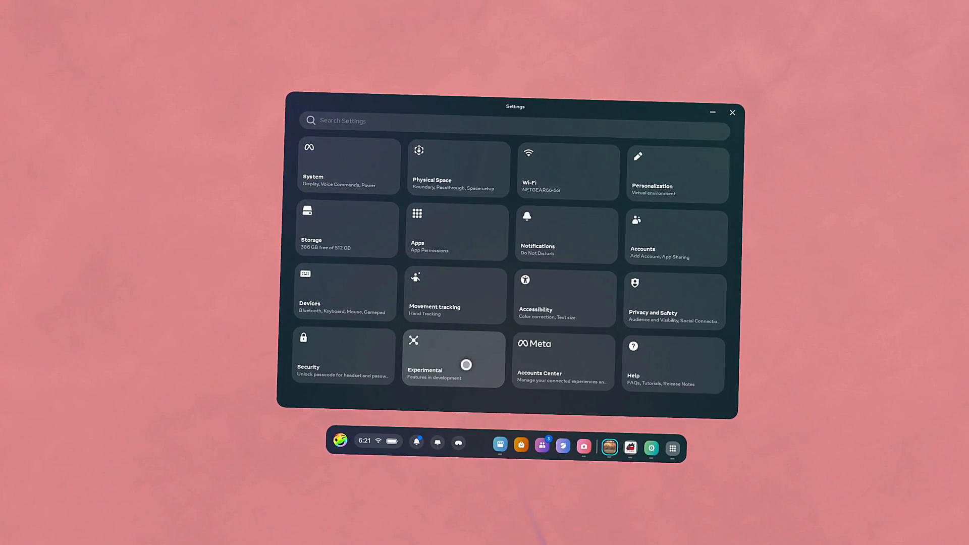
pyautogui.click(453, 360)
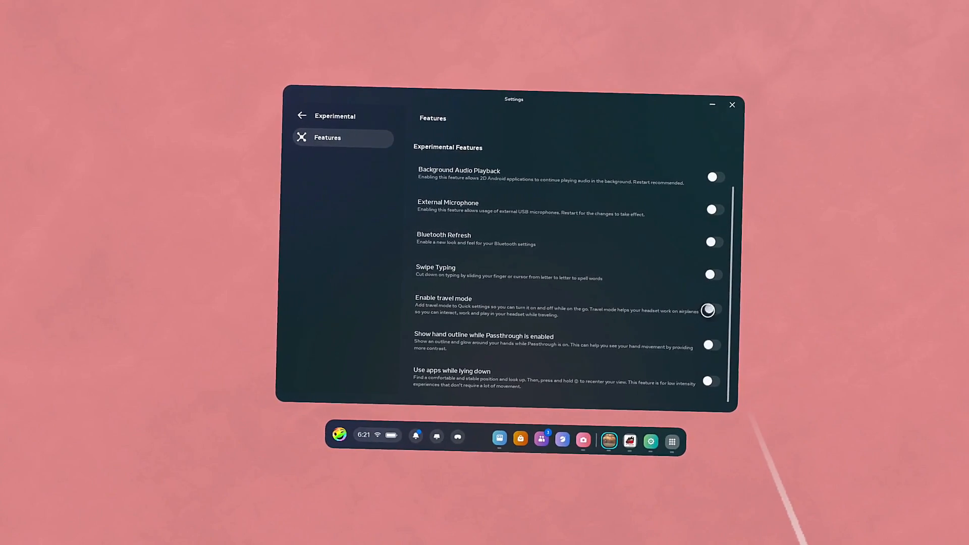
# Step: Enable travel mode, jump to Quick Settings from the dialog, and switch the Travel mode tile on
pyautogui.click(709, 310)
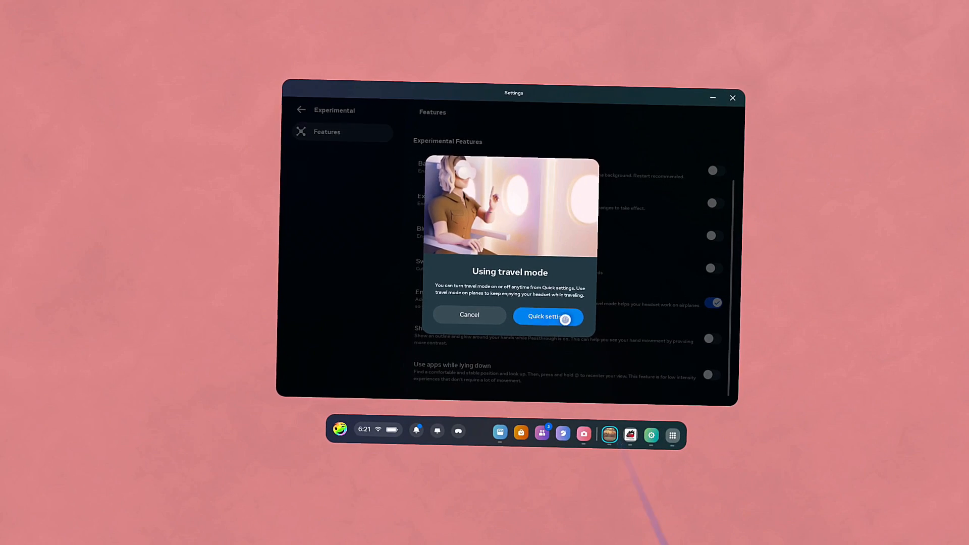
pyautogui.click(546, 316)
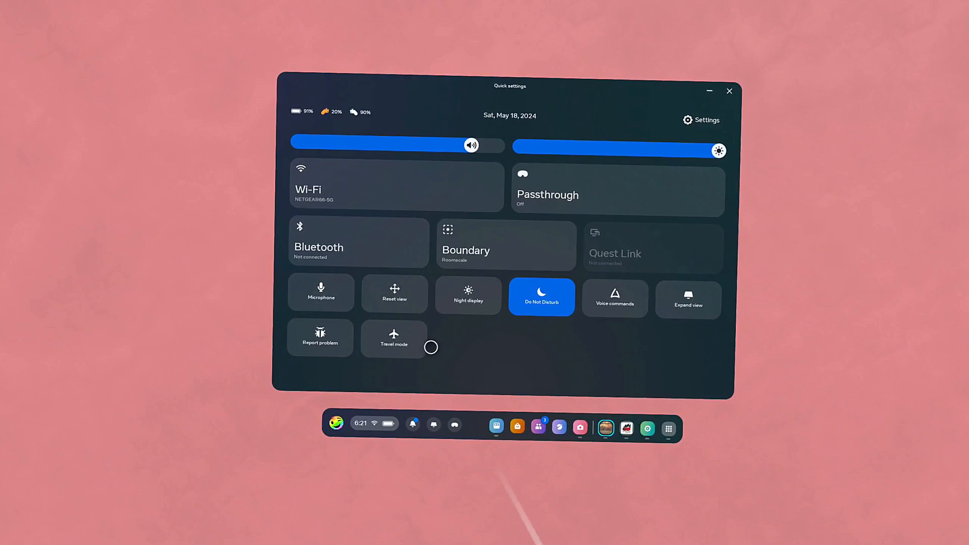
pyautogui.click(394, 338)
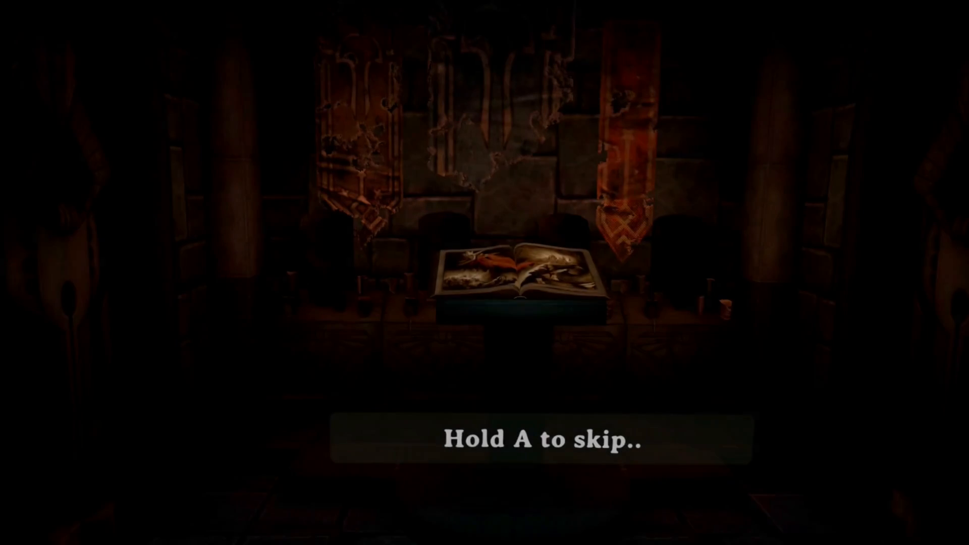
# Step: Hold the A button to skip the opening storybook cutscene
pyautogui.press('a')
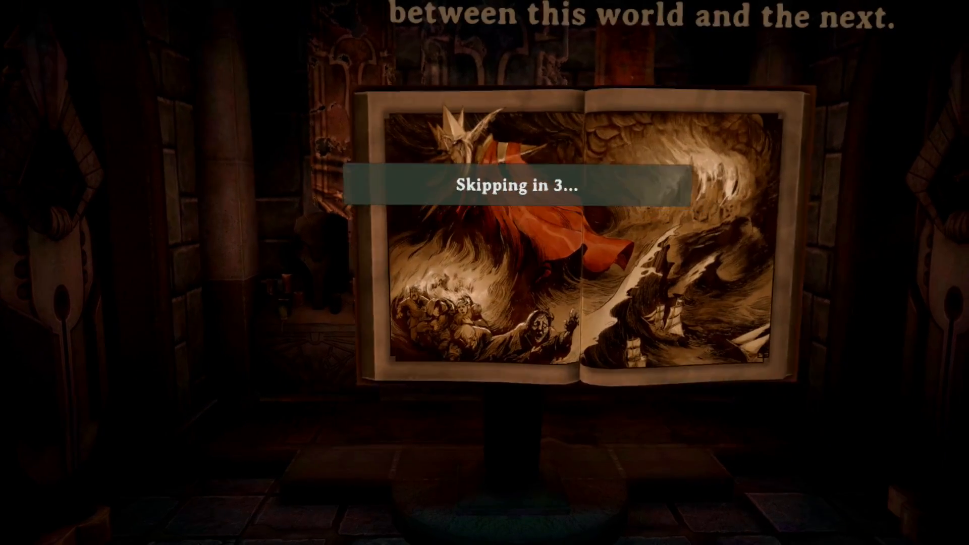